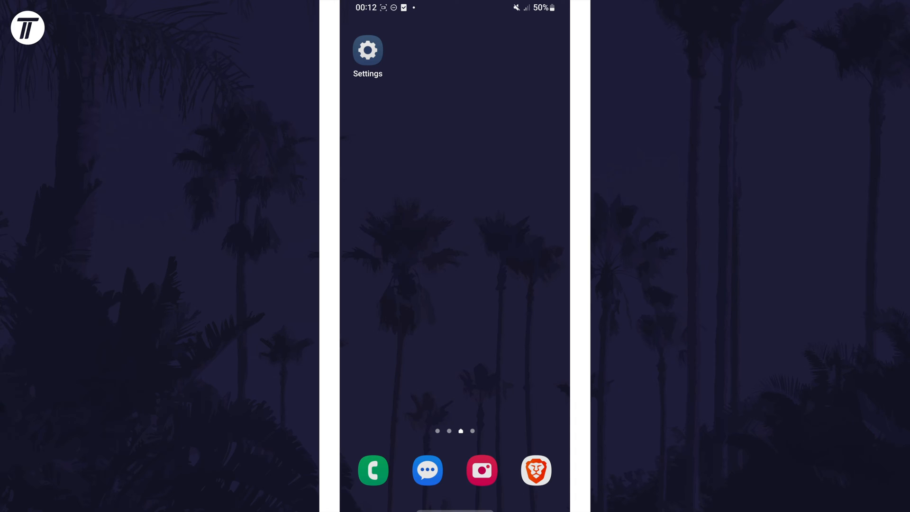
Step: Open the phone's Settings app from the home screen
left_click(368, 50)
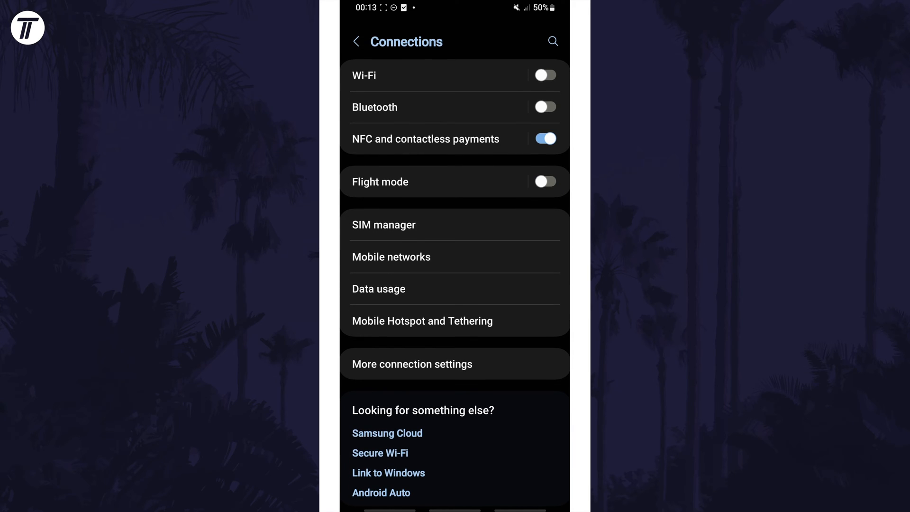
left_click(391, 257)
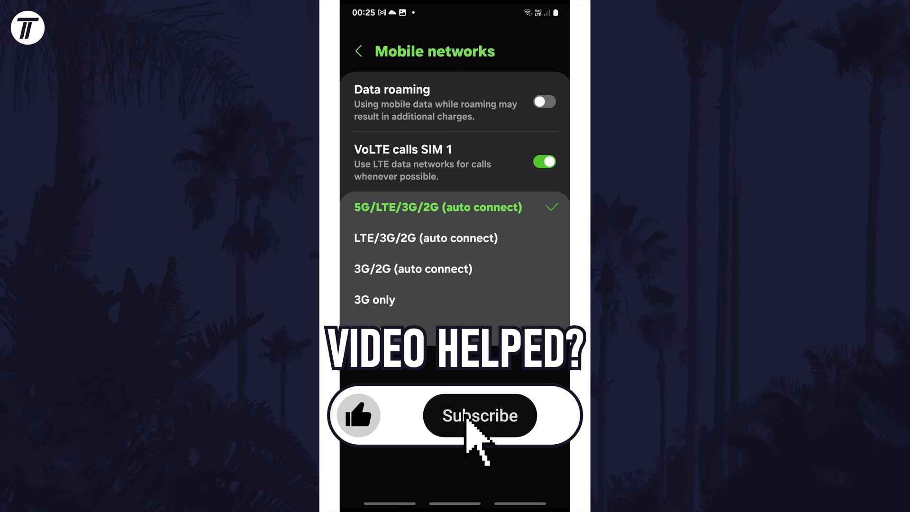
Step: Select 5G/LTE/3G/2G (auto connect) as the network mode
left_click(479, 415)
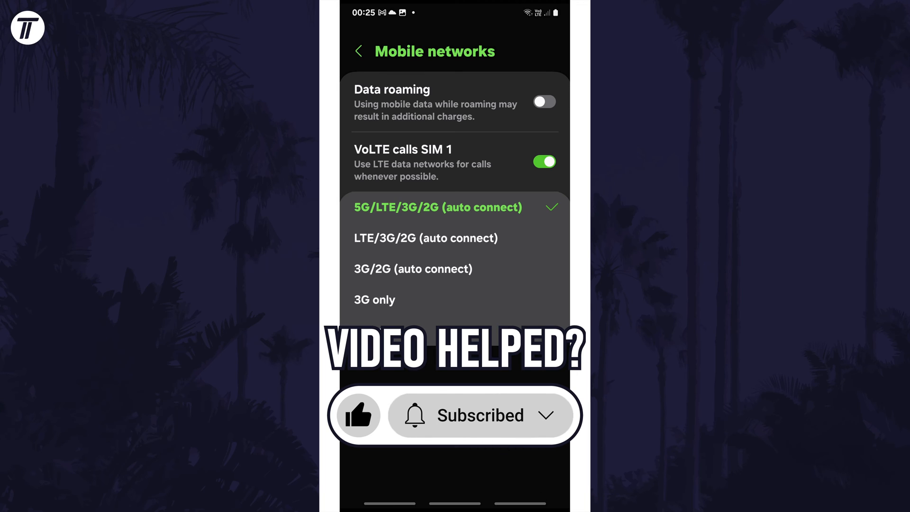